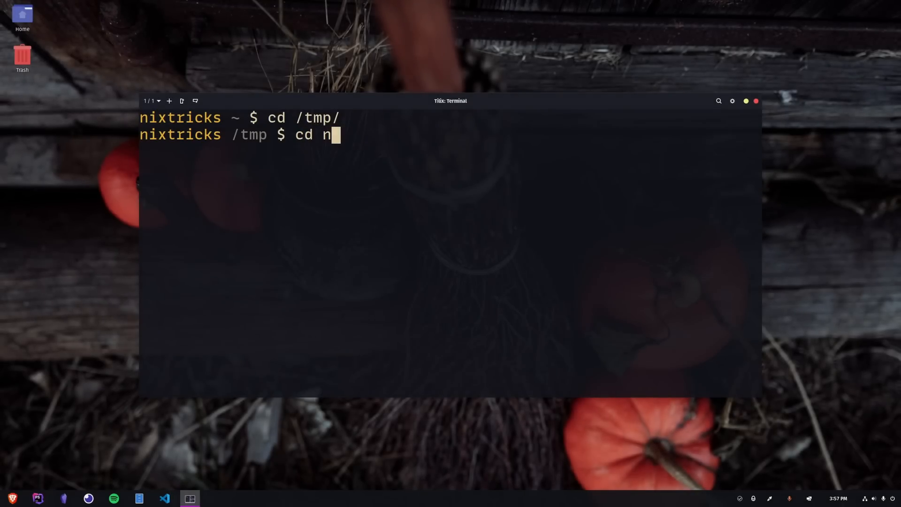
# Step: Complete and run cd into /tmp, then return home and clear the terminal
pyautogui.press('Return')
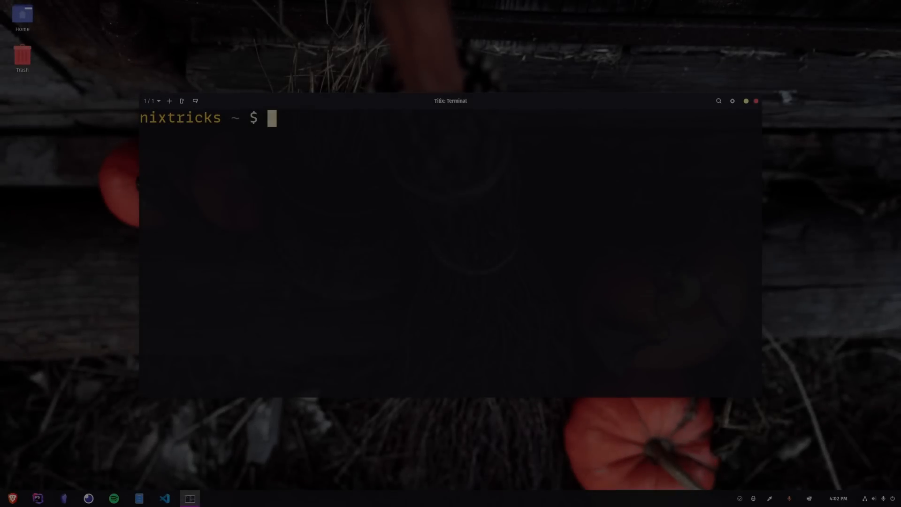
# Step: Run man cd (no page), check type cd shows a builtin, and read help cd output
pyautogui.press('Return')
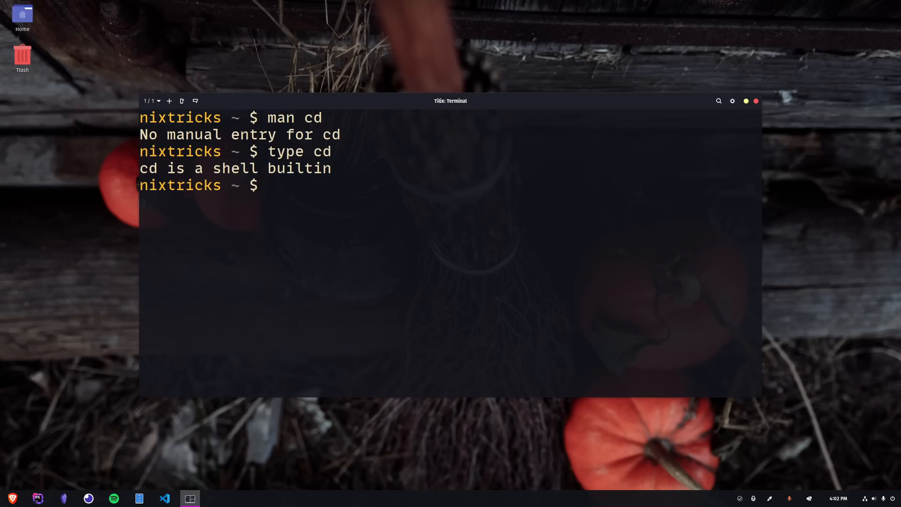
pyautogui.doubleClick(234, 168)
pyautogui.write('help cd')
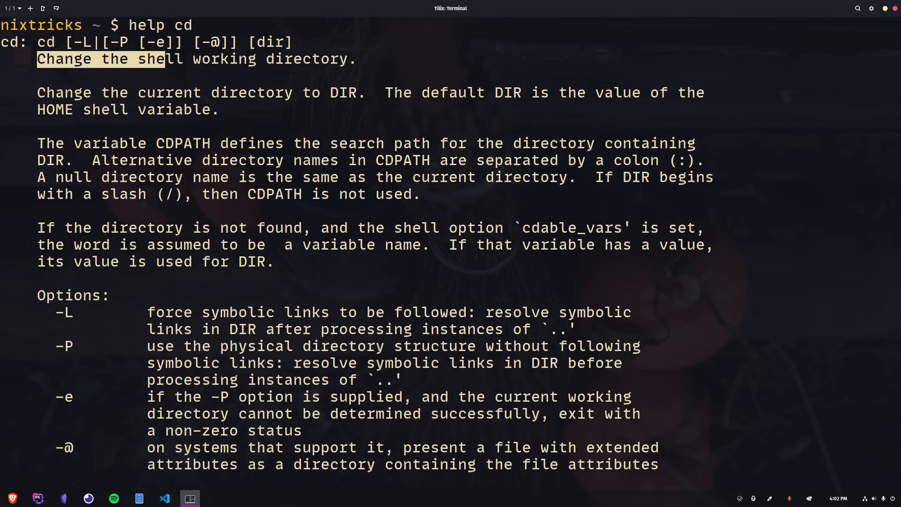
pyautogui.scroll(-3)
pyautogui.write('cd /etc/security/l')
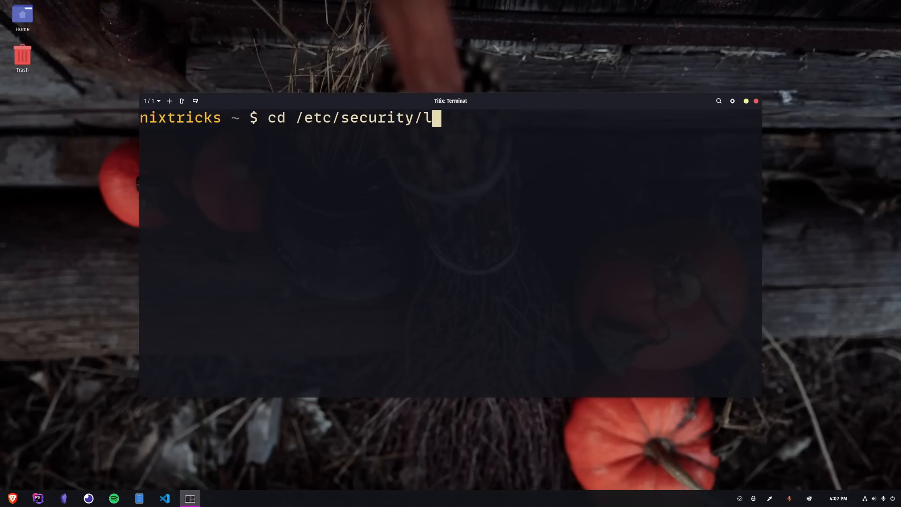
# Step: Enter /etc/security/limits.d and return home with bare cd and cd ~, checking pwd and ls /
pyautogui.press('Return')
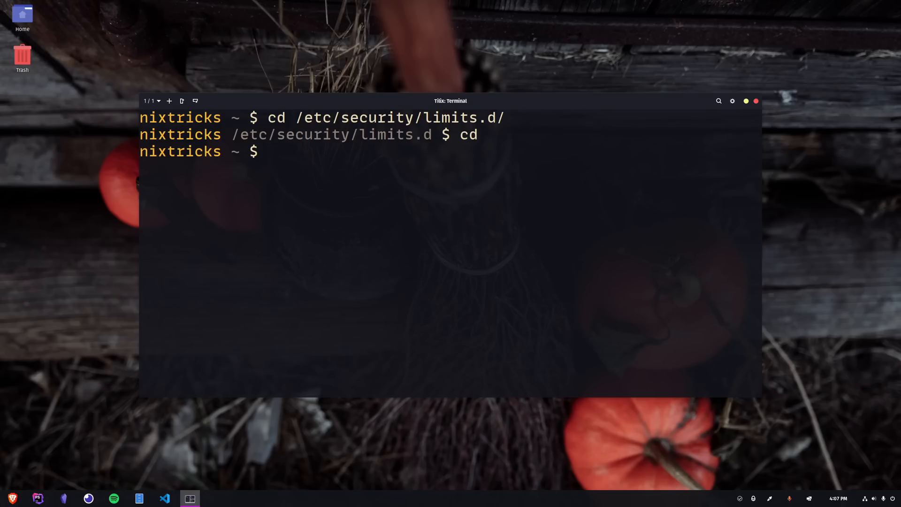
pyautogui.press('Return')
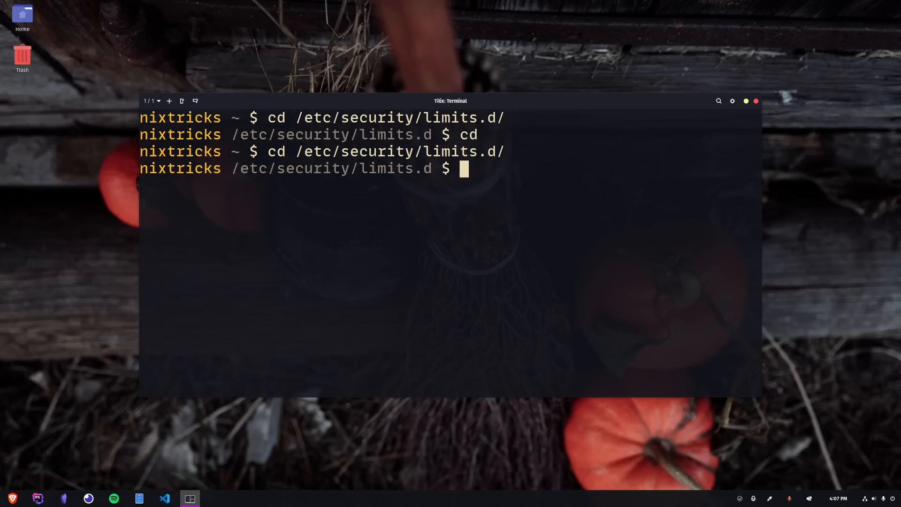
pyautogui.write('cd ~')
pyautogui.write('pwd')
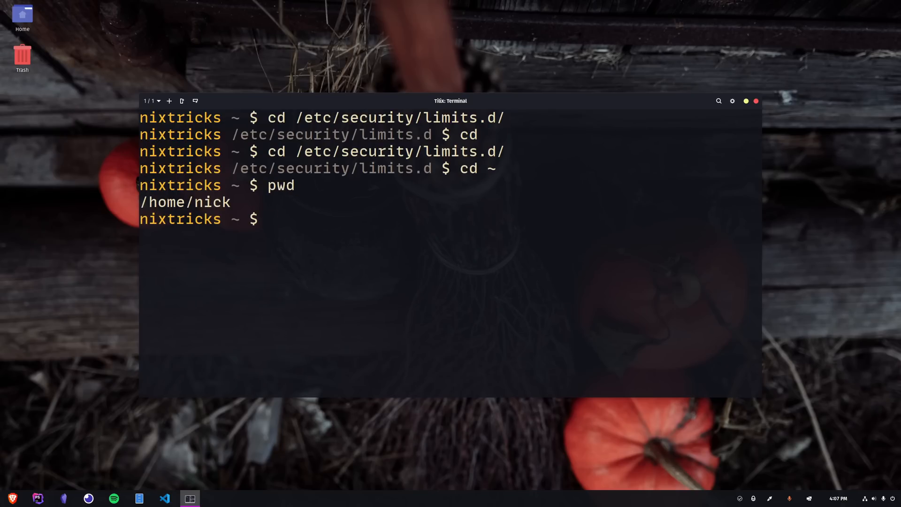
pyautogui.write('ls /')
pyautogui.write('cd /etc/security/limits.d/')
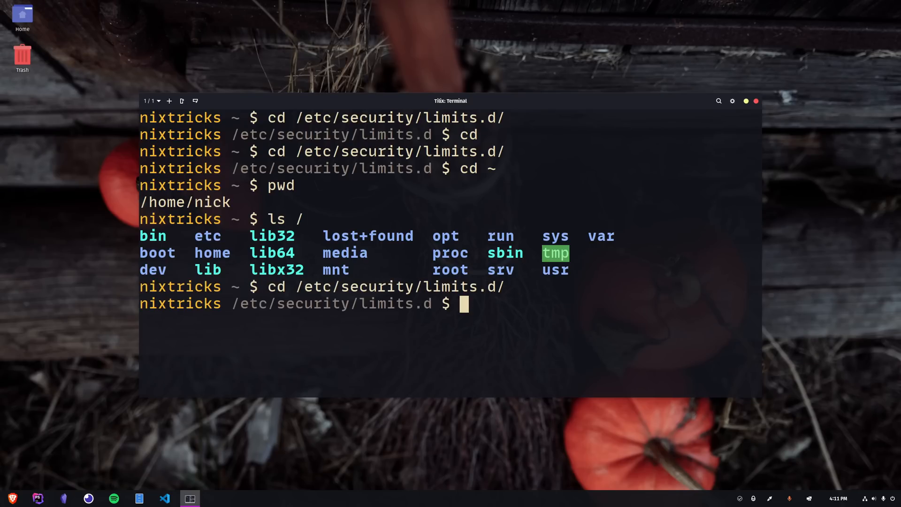
pyautogui.write('cd ~')
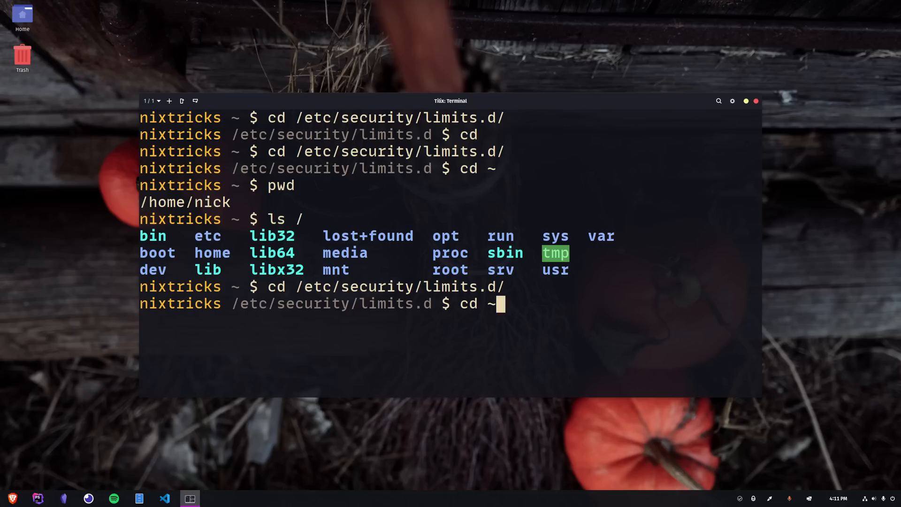
pyautogui.press('Return')
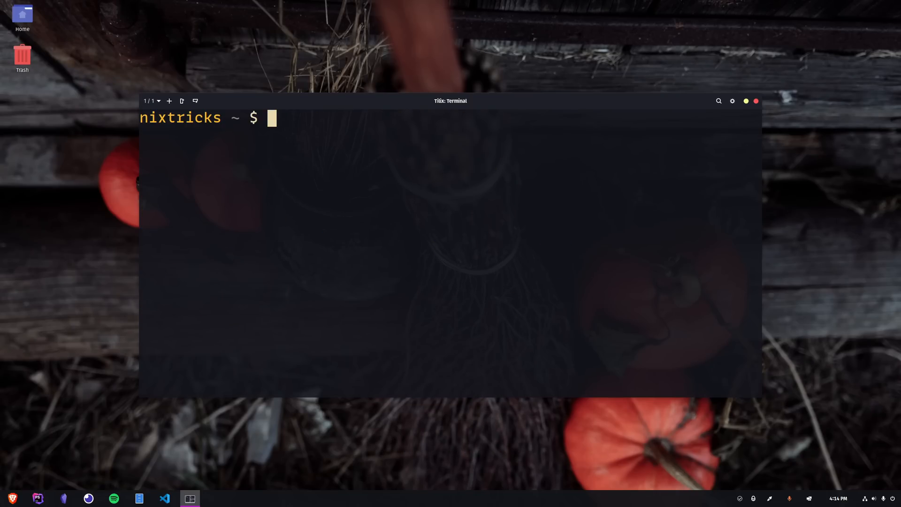
# Step: Show tree / -L 1, then cd into /tmp/nixtricks/DirectoryThatStartsWithD and on to ~/Documents
pyautogui.write('tree / -L 1')
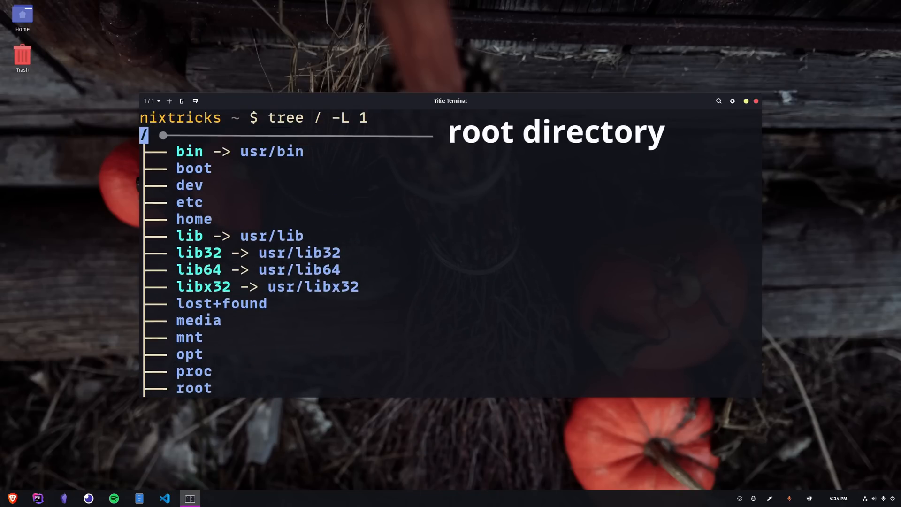
pyautogui.scroll(-3)
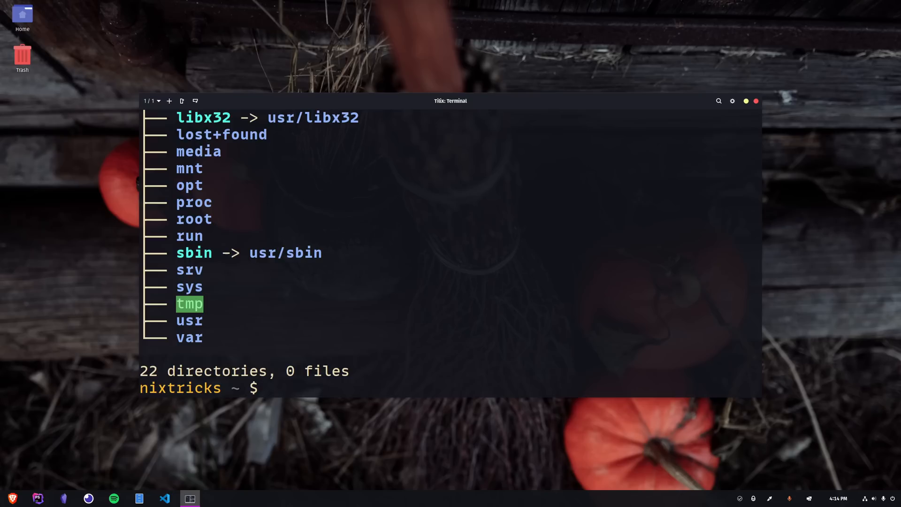
pyautogui.write('cd /tmp/')
pyautogui.write('cd nixtricks/')
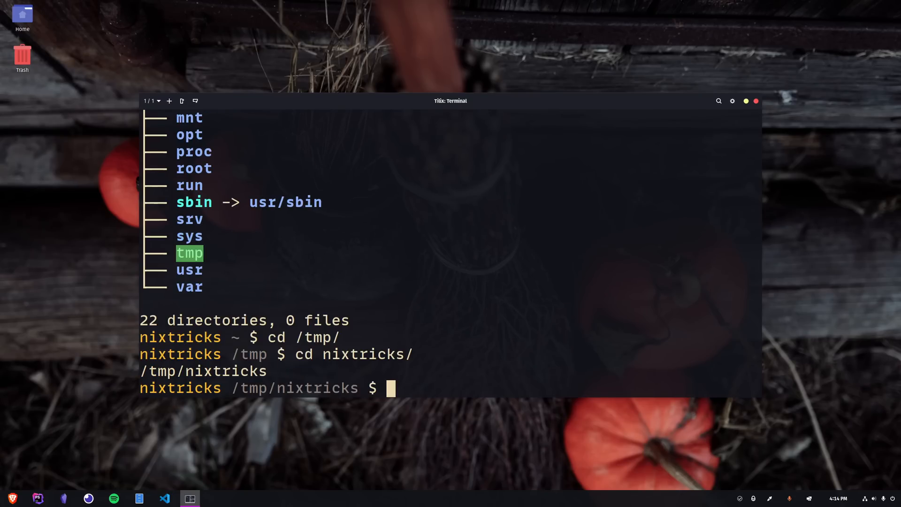
pyautogui.write('cd ./DirectoryThatStartsWithD/')
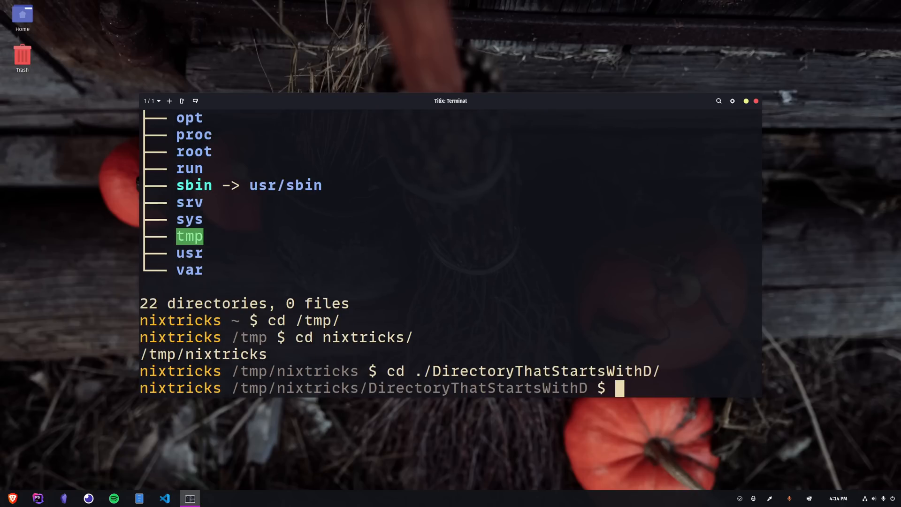
pyautogui.press('Return')
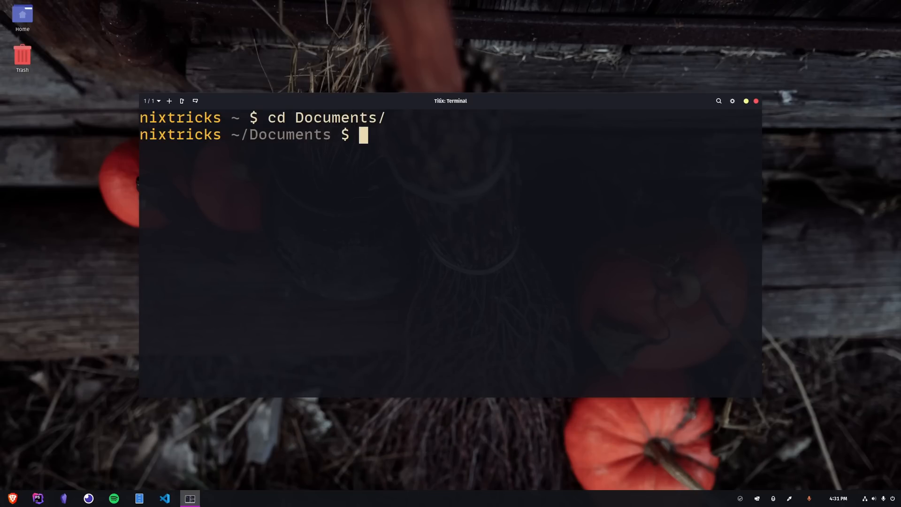
# Step: Change into Downloads via ../Downloads/ and again via ~/Downloads/
pyautogui.write('cd')
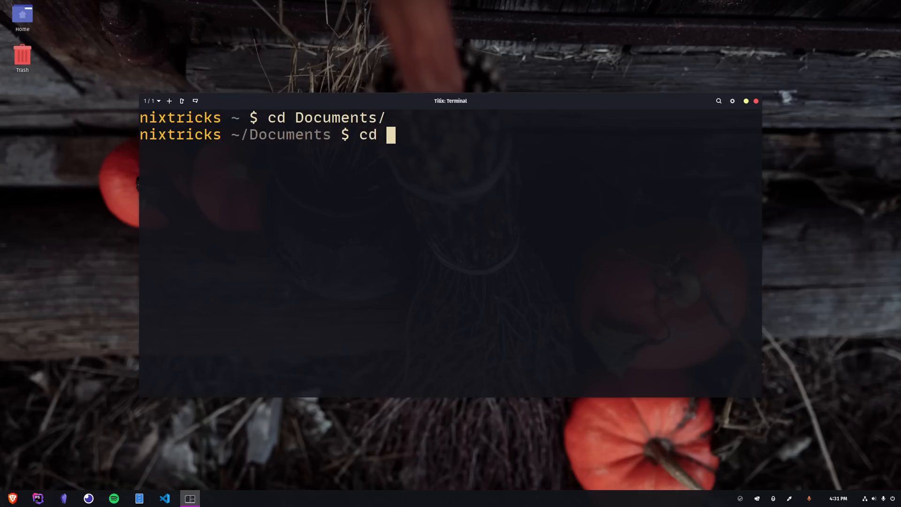
pyautogui.write('../Downloads/')
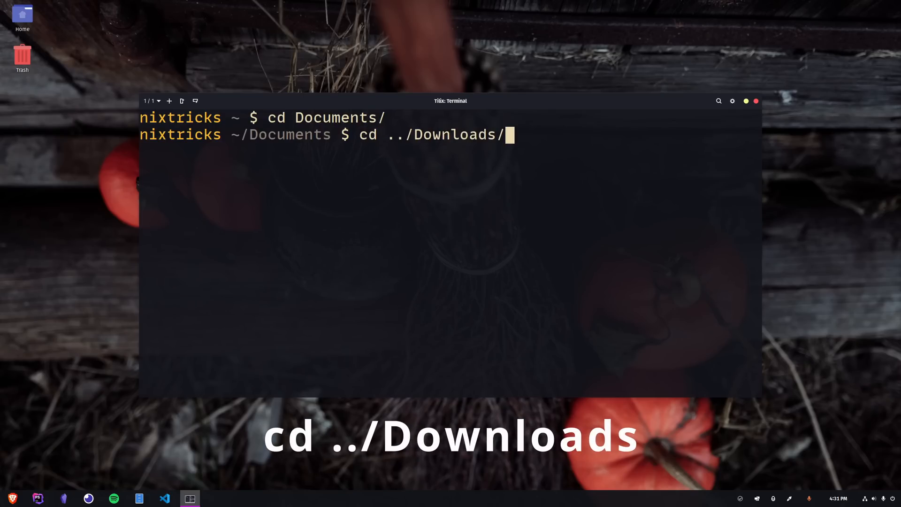
pyautogui.press('Return')
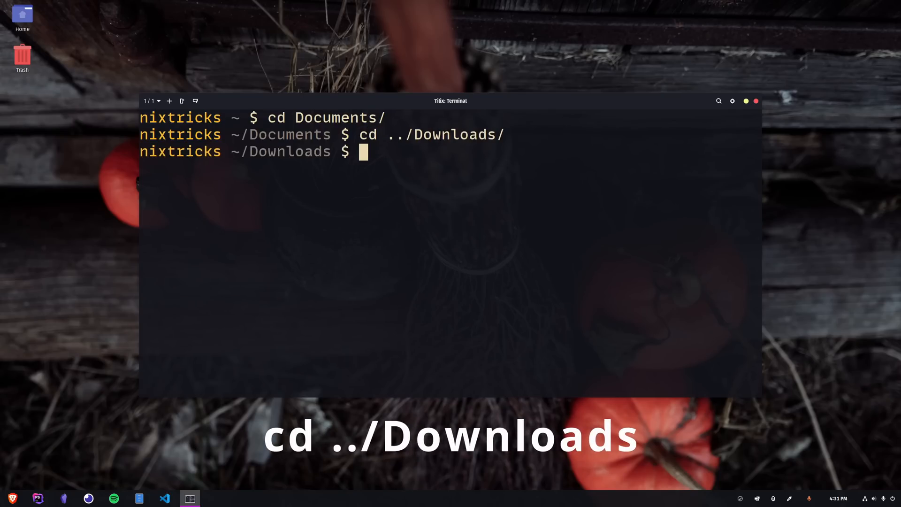
pyautogui.write('c')
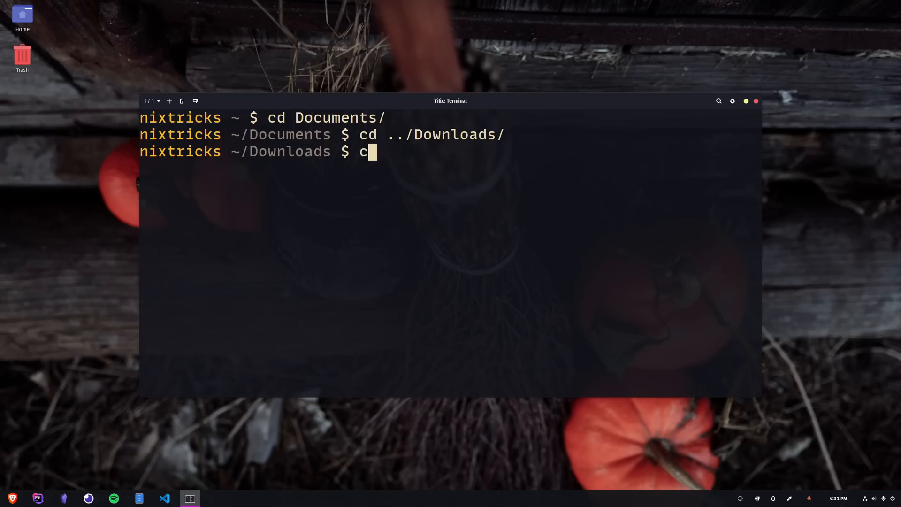
pyautogui.write('d ~/Downloads/')
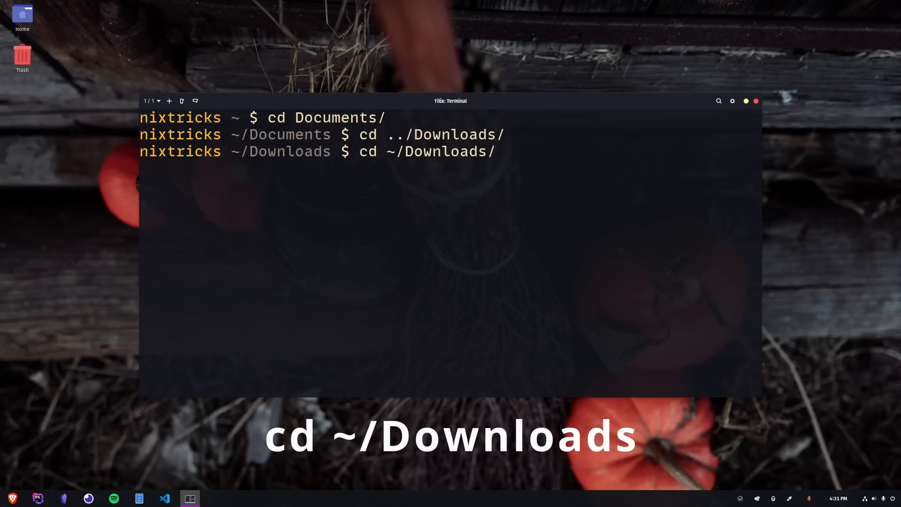
pyautogui.press('Return')
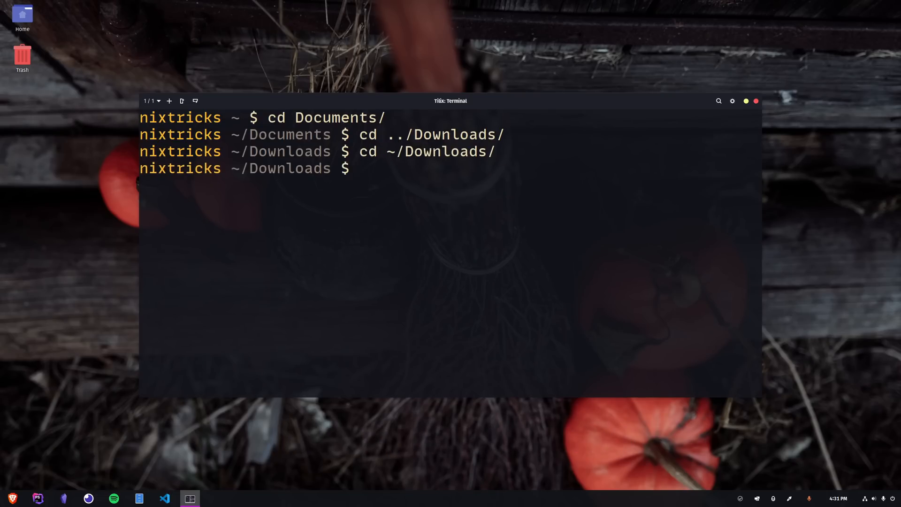
# Step: Run mkcd test to create and enter a test directory
pyautogui.write('mkcd')
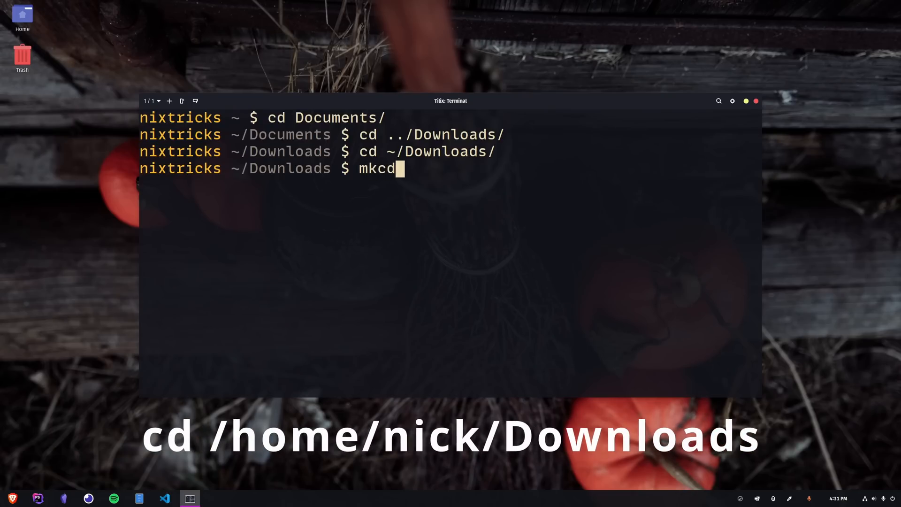
pyautogui.write('tes')
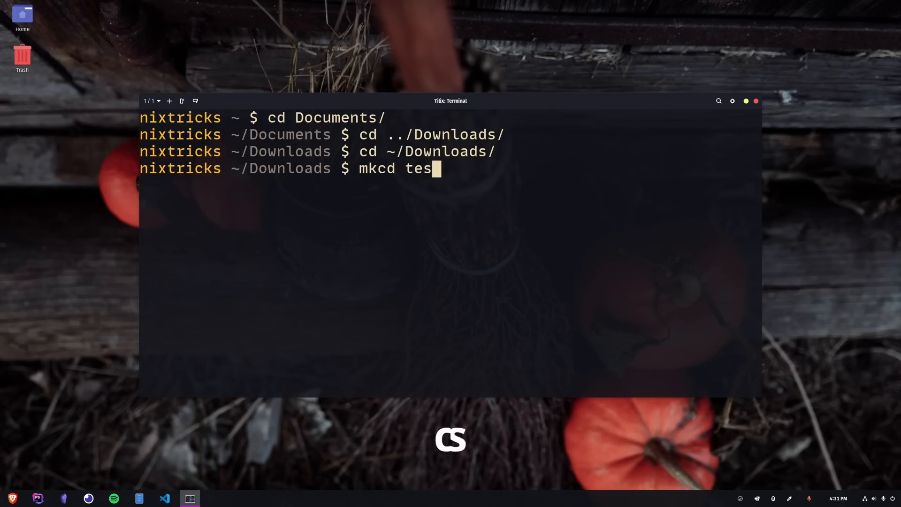
pyautogui.press('Return')
pyautogui.write('l')
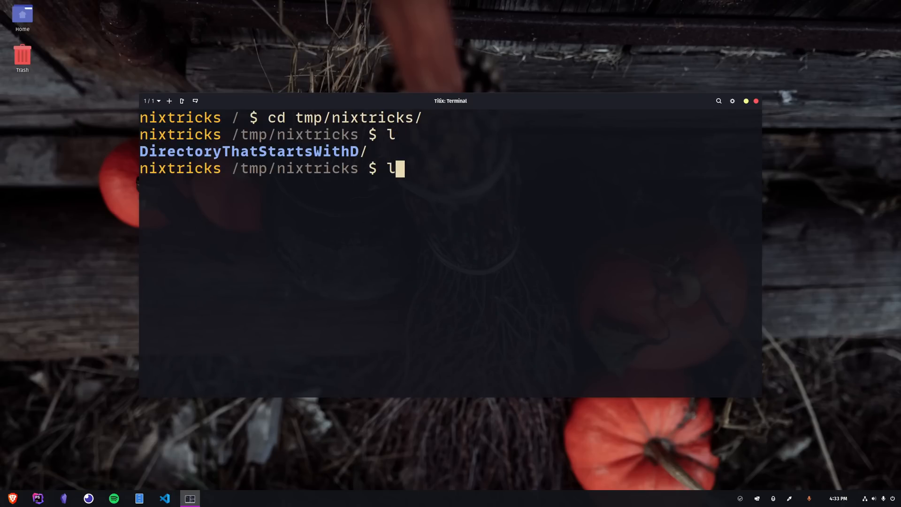
# Step: Create symlink link to DirectoryThatStartsWithD with ln -s, cd through it, then cd -P link to the physical path
pyautogui.write('n -s DirectoryThatStartsWithD/ lin')
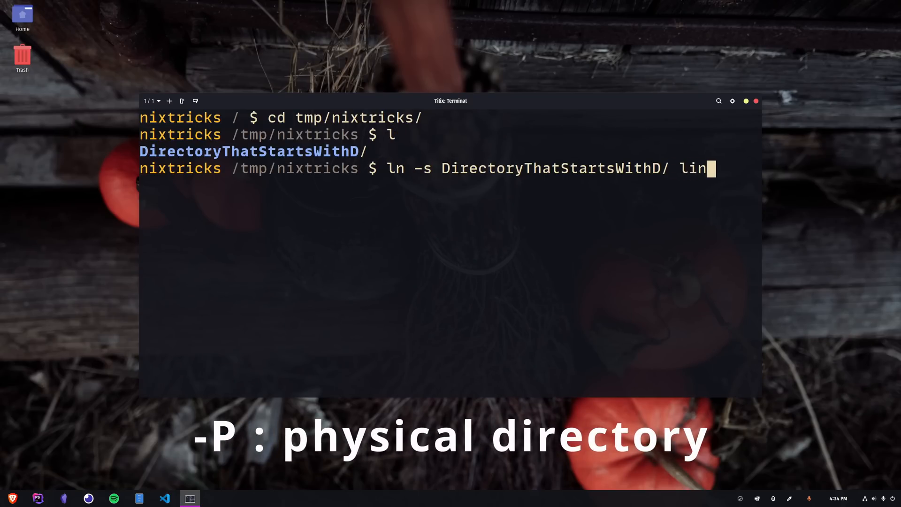
pyautogui.press('Return')
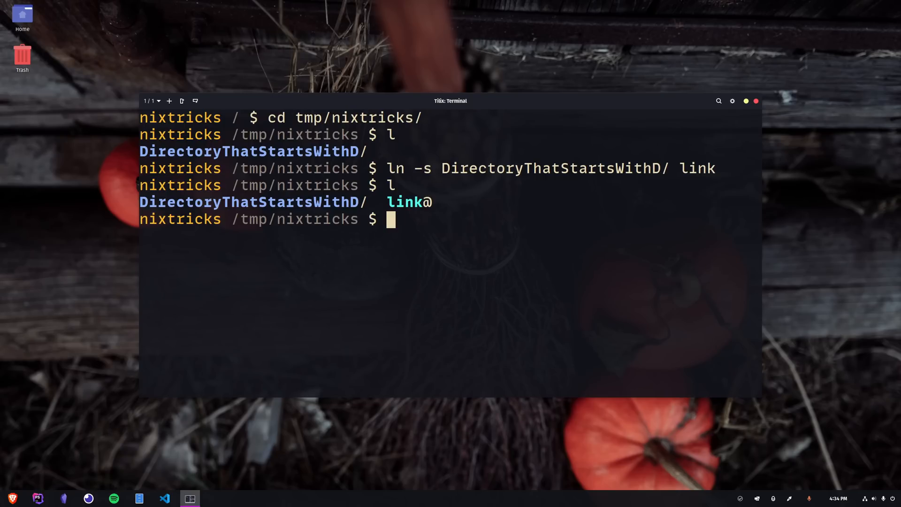
pyautogui.press('Return')
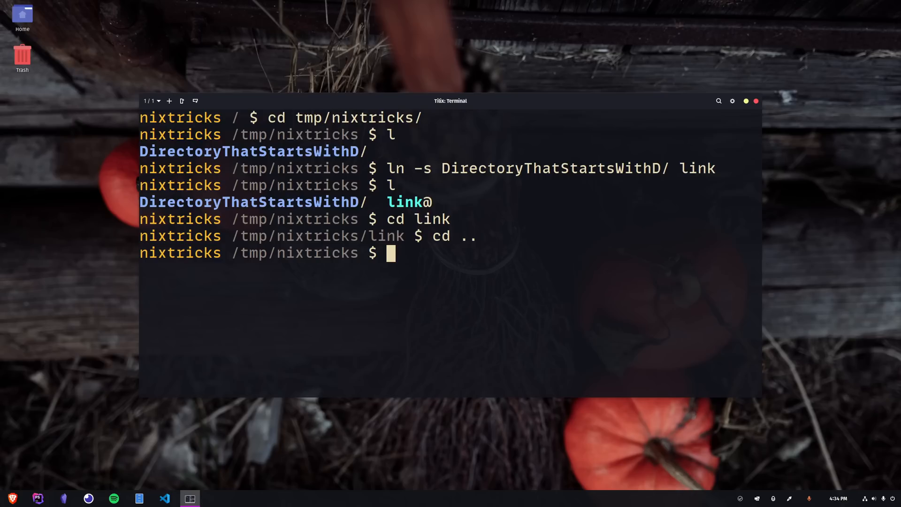
pyautogui.write('cd -P link')
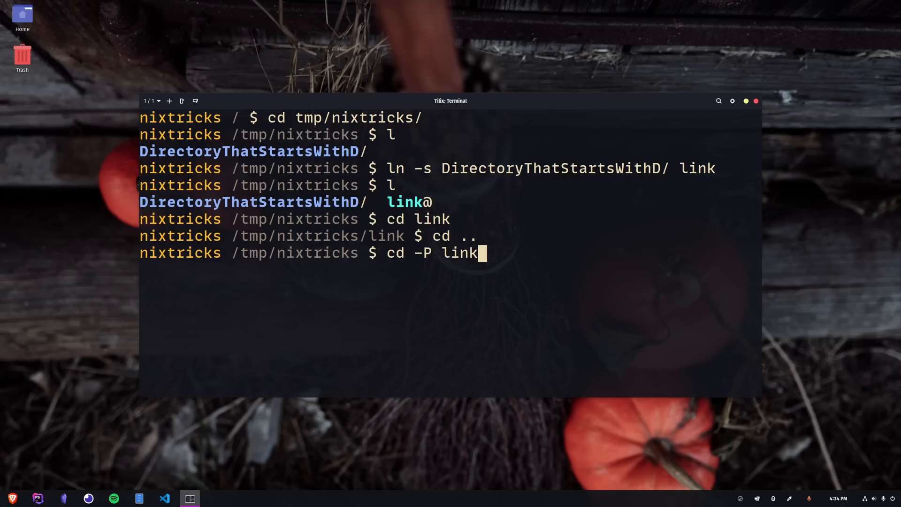
pyautogui.press('Return')
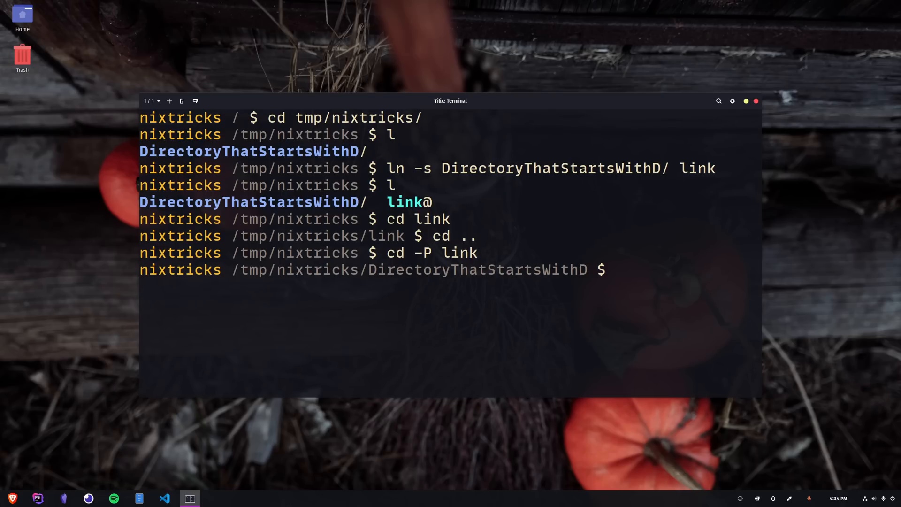
# Step: Run cd - back to /tmp/nixtricks, then bare cd home and clear the screen
pyautogui.press('Return')
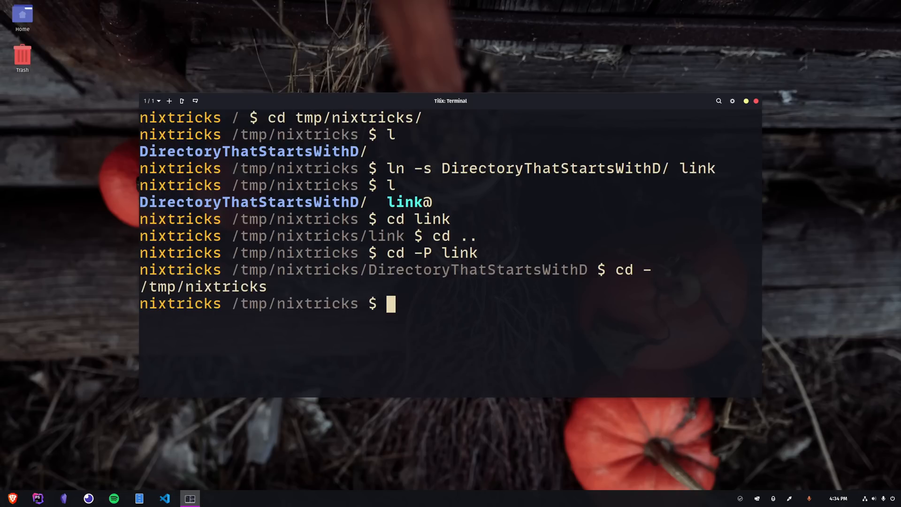
pyautogui.write('cd')
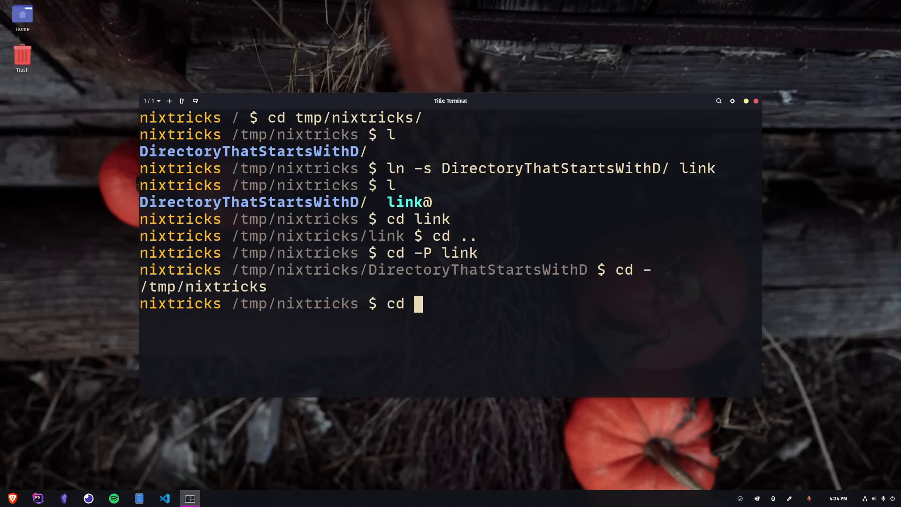
pyautogui.press('Return')
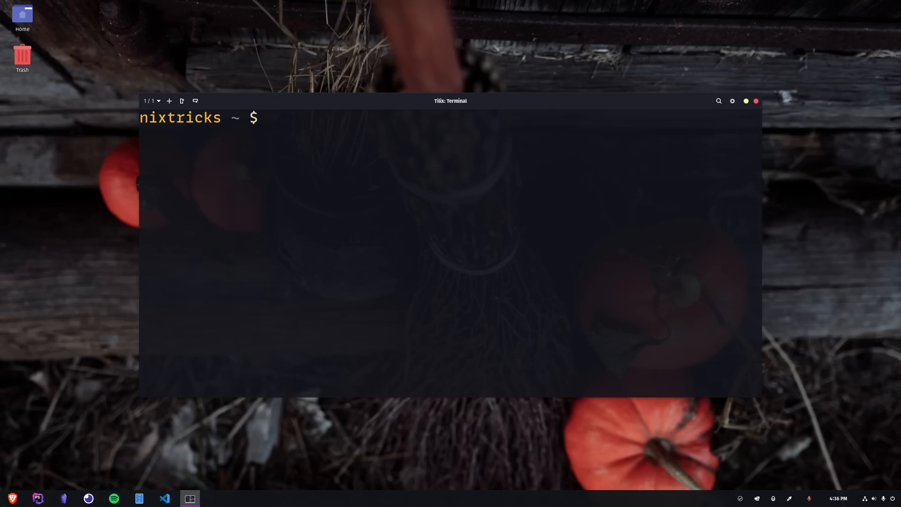
pyautogui.write('ls /usr/local/bin/')
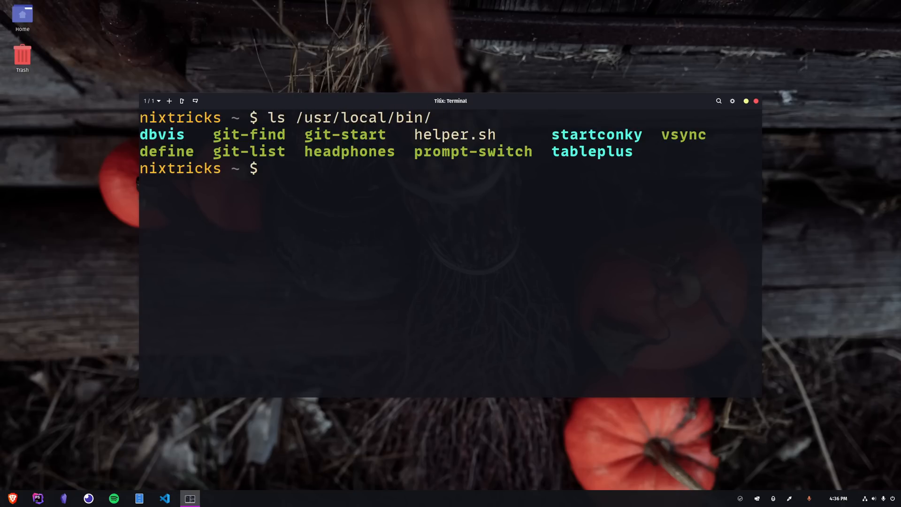
pyautogui.write('cd')
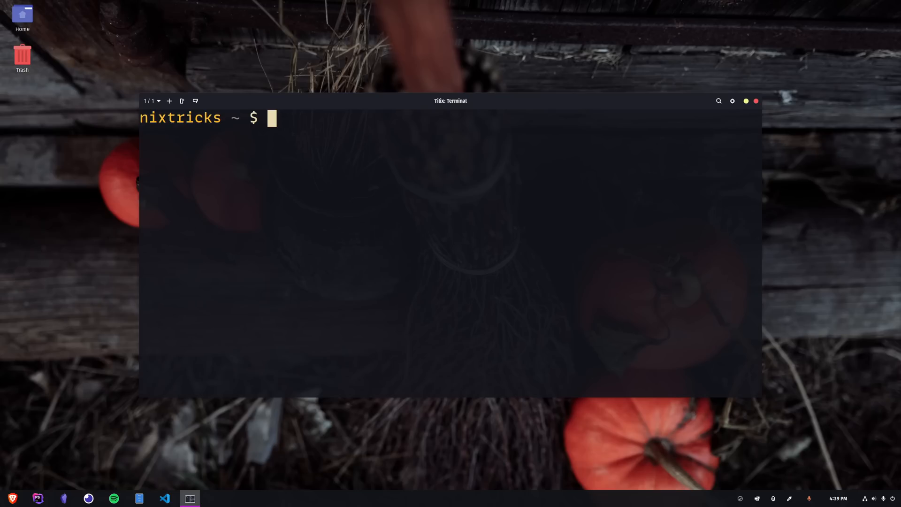
# Step: Enable shopt -s autocd and jump to / and /usr/local/bin by typing bare paths
pyautogui.write('shopt -s')
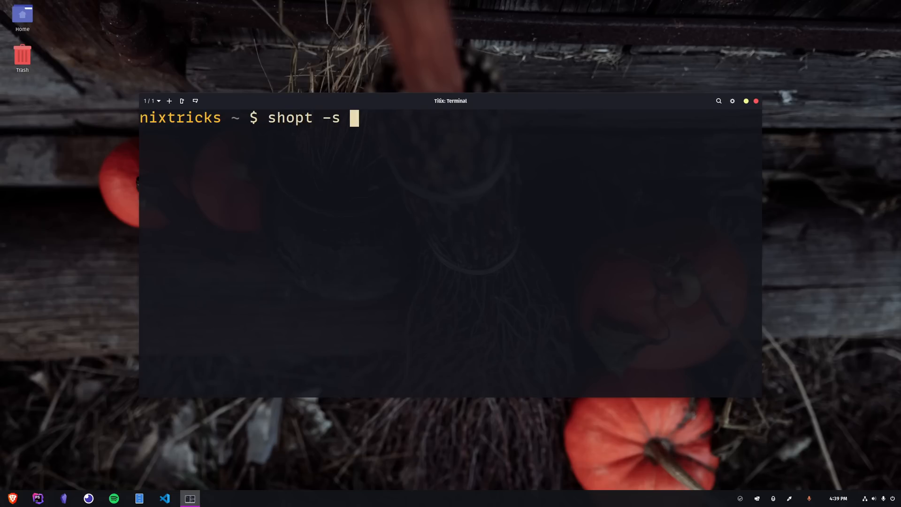
pyautogui.press('Return')
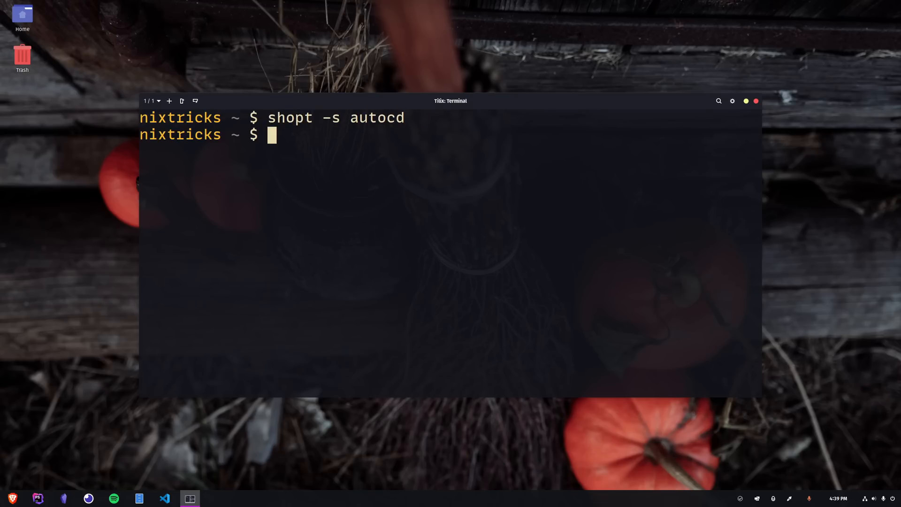
pyautogui.write('/')
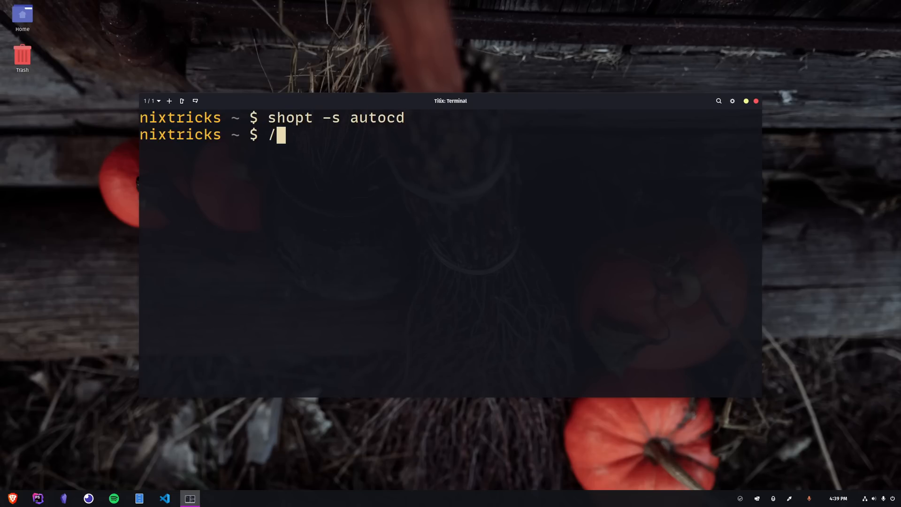
pyautogui.press('Return')
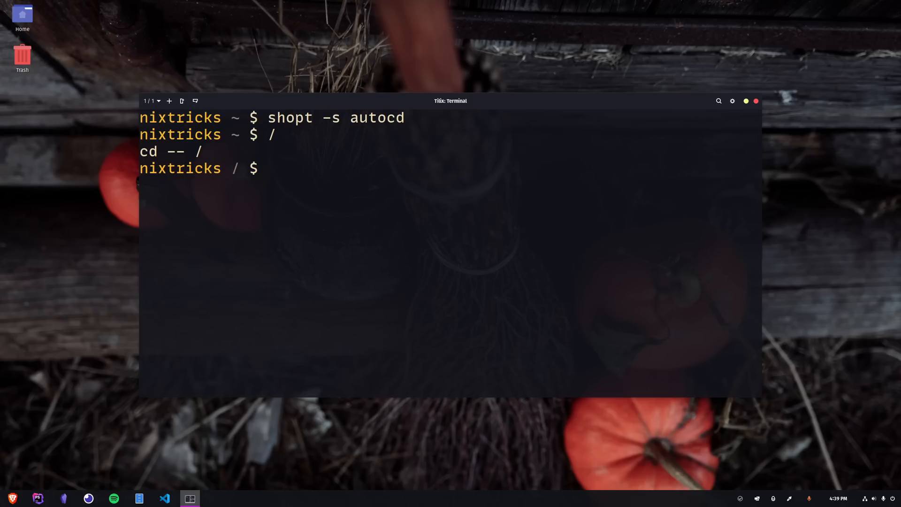
pyautogui.write('/usr/local/')
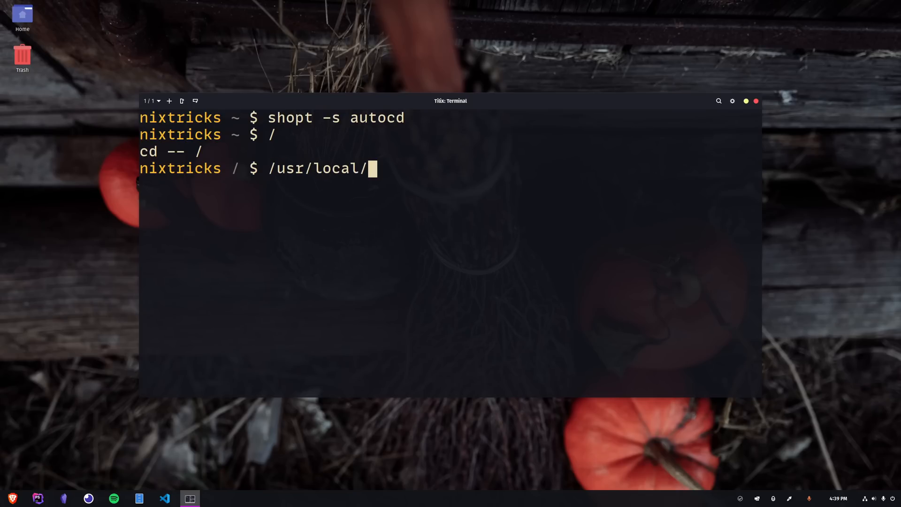
pyautogui.press('Return')
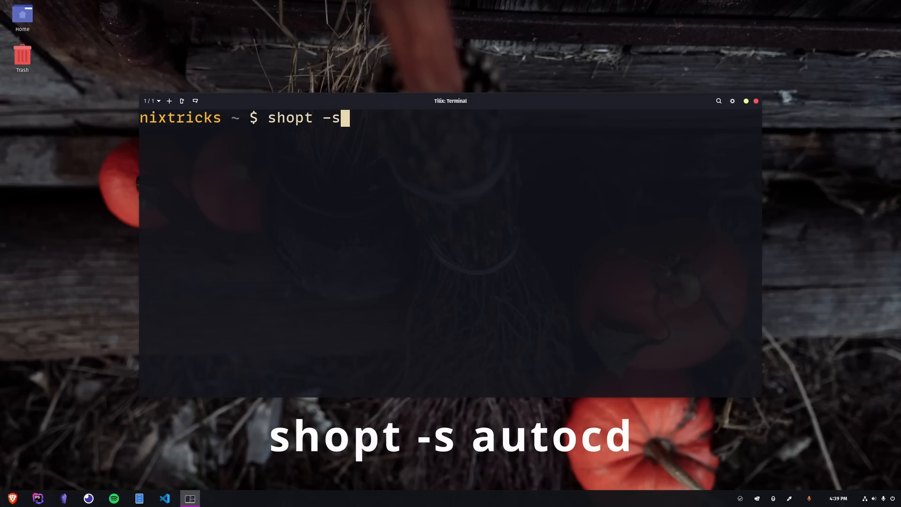
pyautogui.write('autocd')
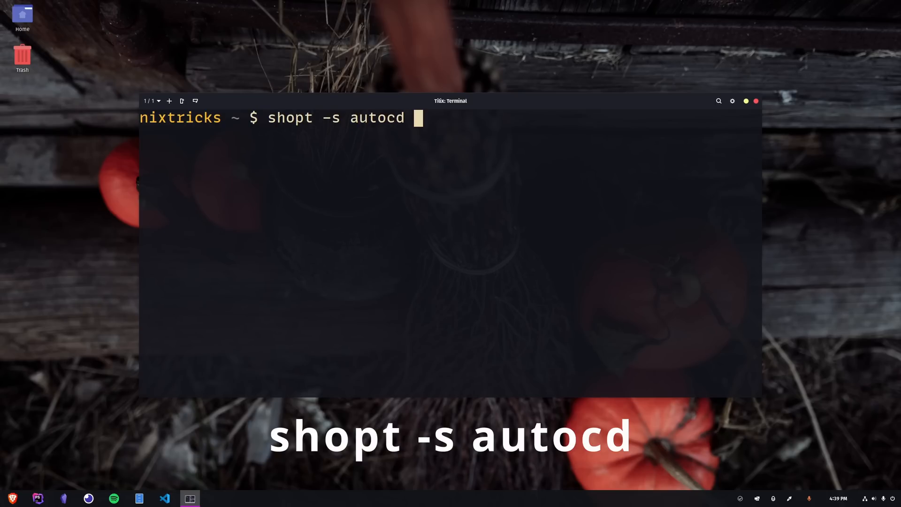
pyautogui.press('Return')
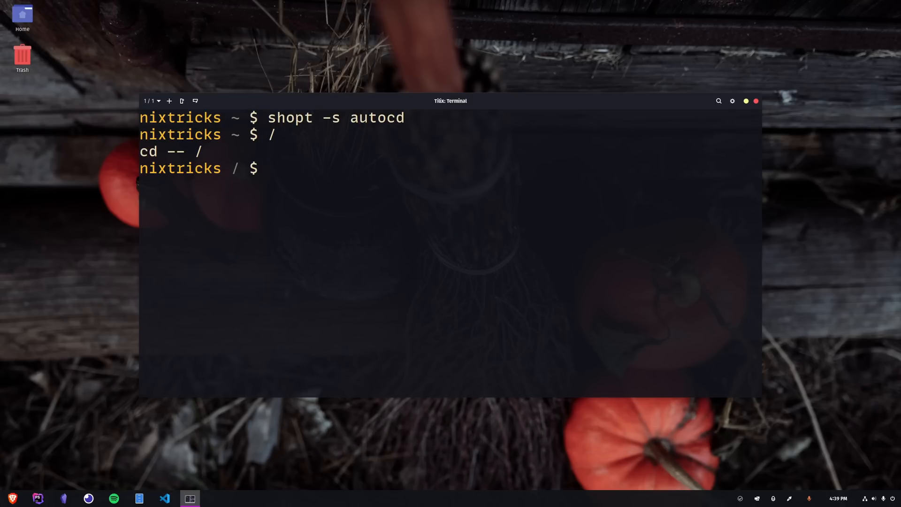
# Step: Jump into /tmp/nixtricks by bare path, then cd home and clear
pyautogui.write('/usr/local/bin')
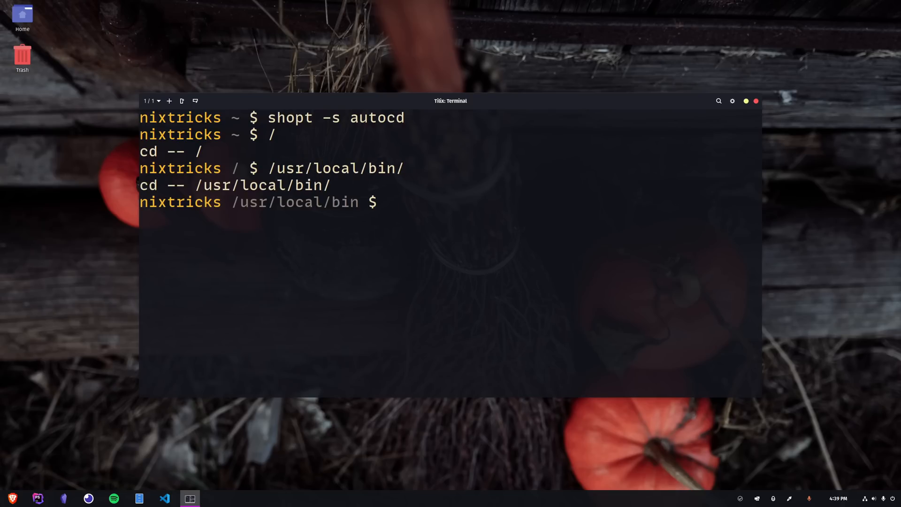
pyautogui.write('/tmp/nixtricks/')
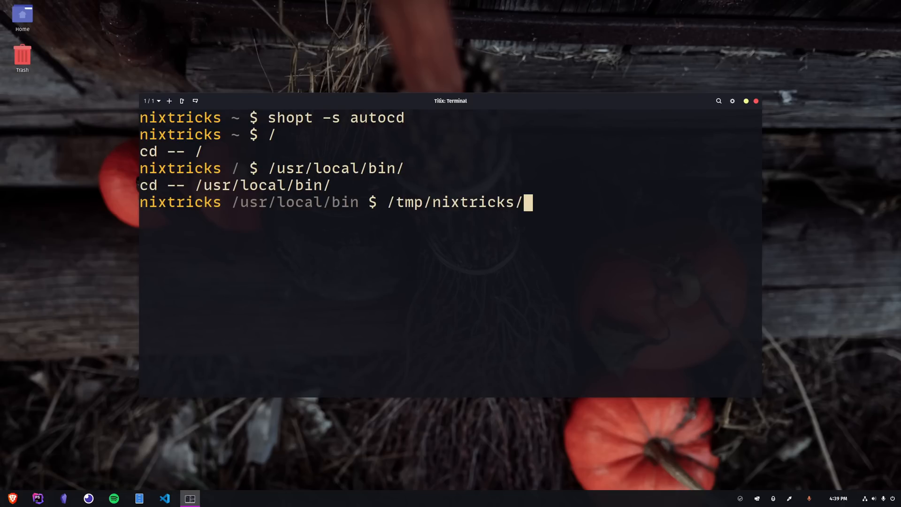
pyautogui.press('Return')
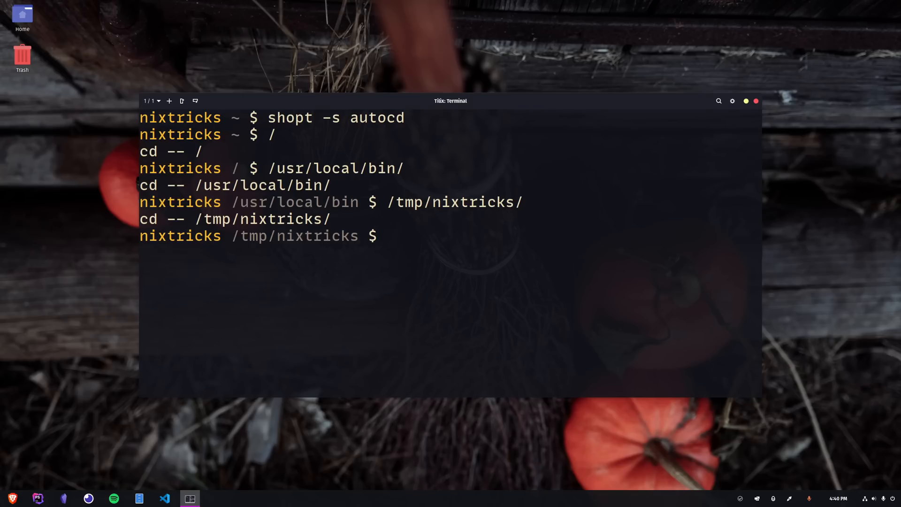
pyautogui.write('cd')
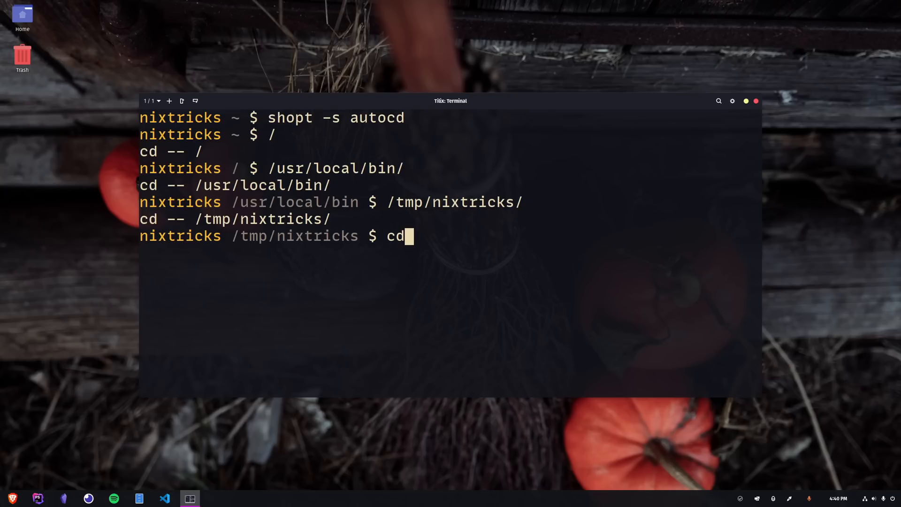
pyautogui.press('Return')
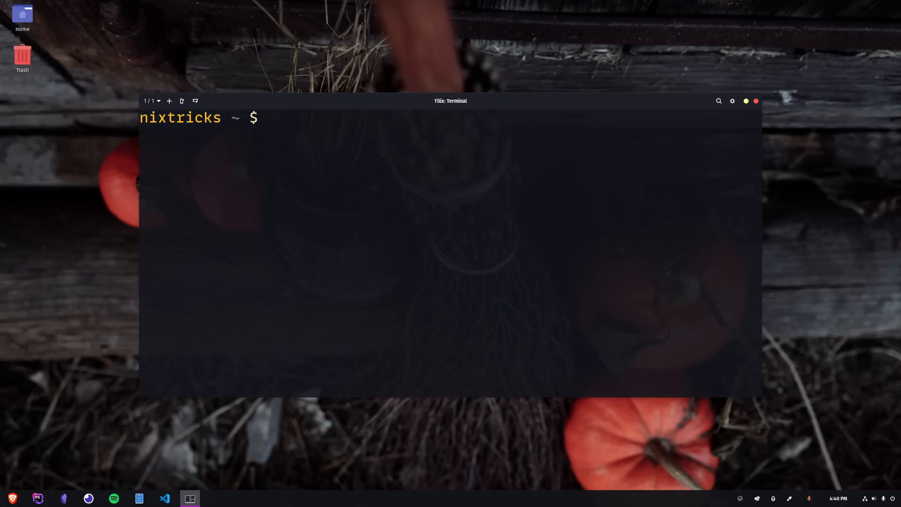
# Step: Edit .bashrc in Vim, adding a '# Set multiple base paths' comment and CDPATH=.:/tmp/nixtricks
pyautogui.write('vim .bashrc')
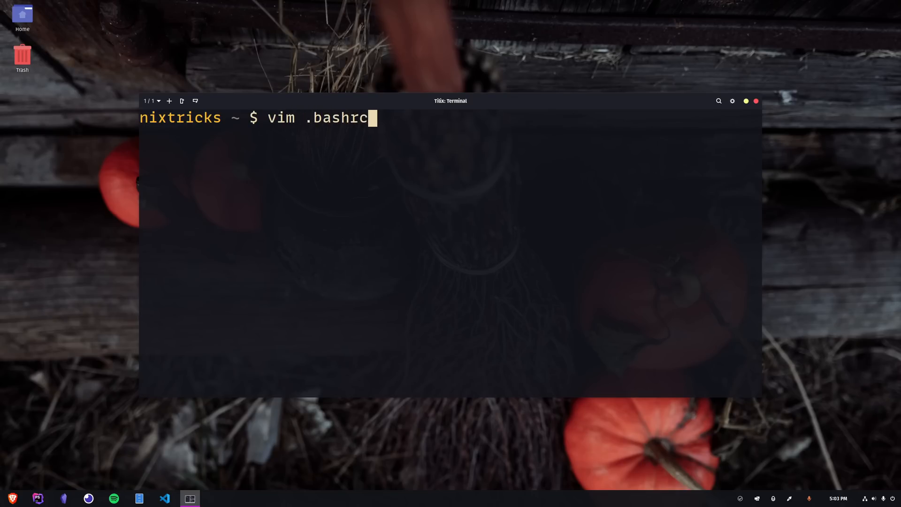
pyautogui.press('Return')
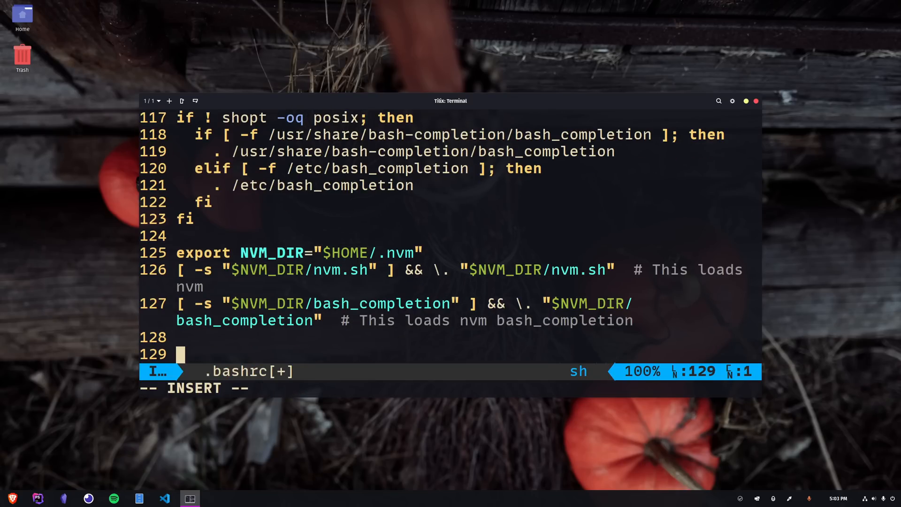
pyautogui.write('# Set mul')
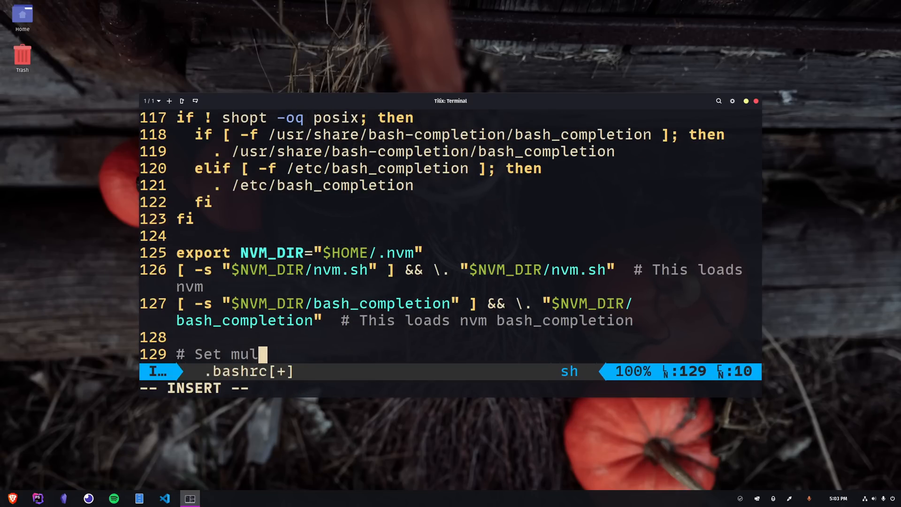
pyautogui.write('tiple base paths')
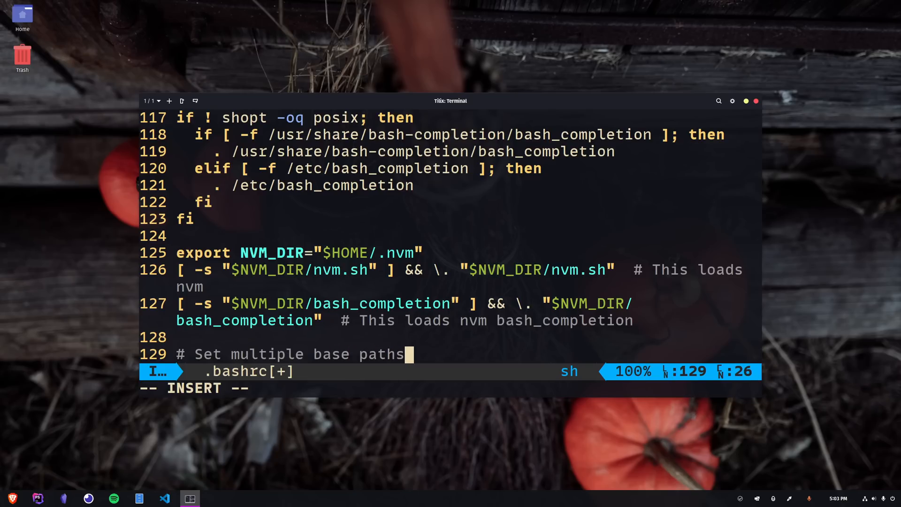
pyautogui.press('Return')
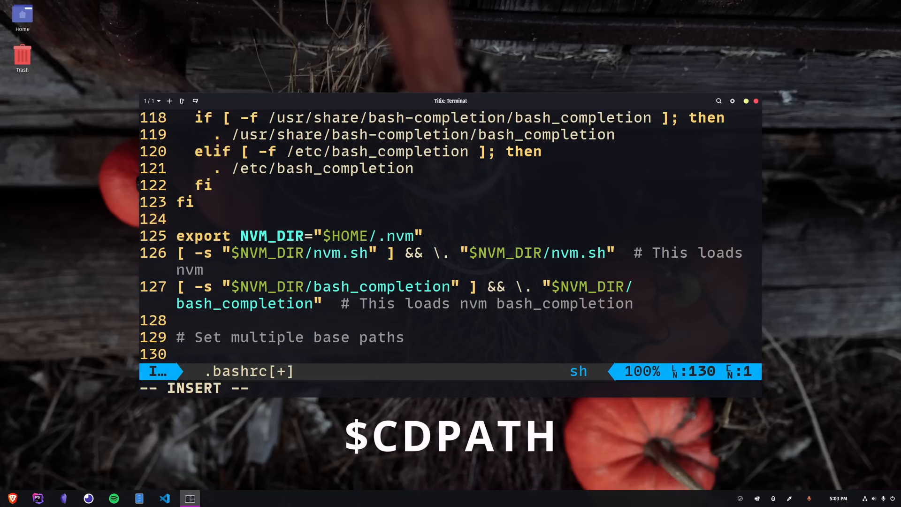
pyautogui.write('CDPATH=')
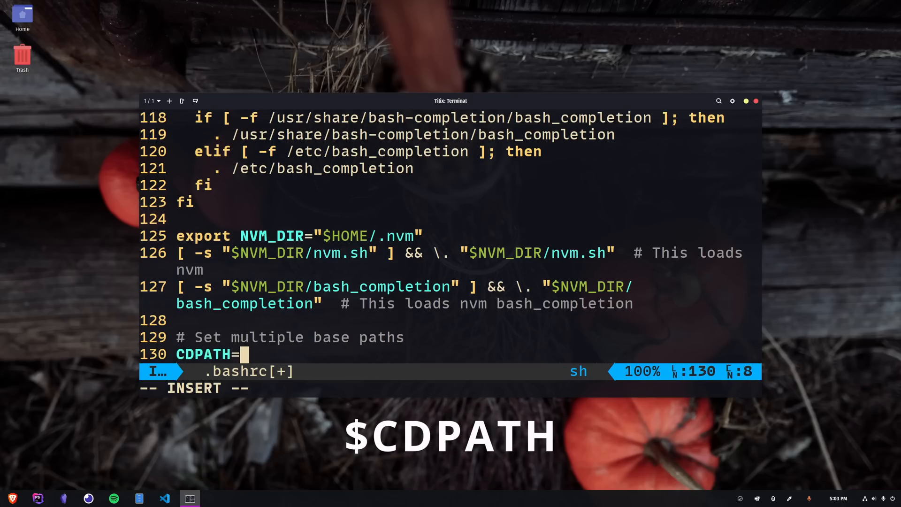
pyautogui.write('.:/tmp')
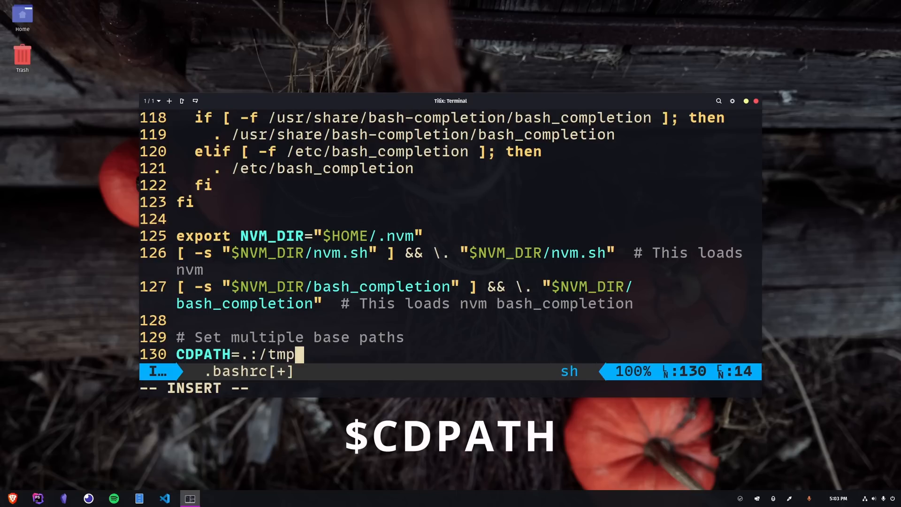
pyautogui.write('/nixtricks')
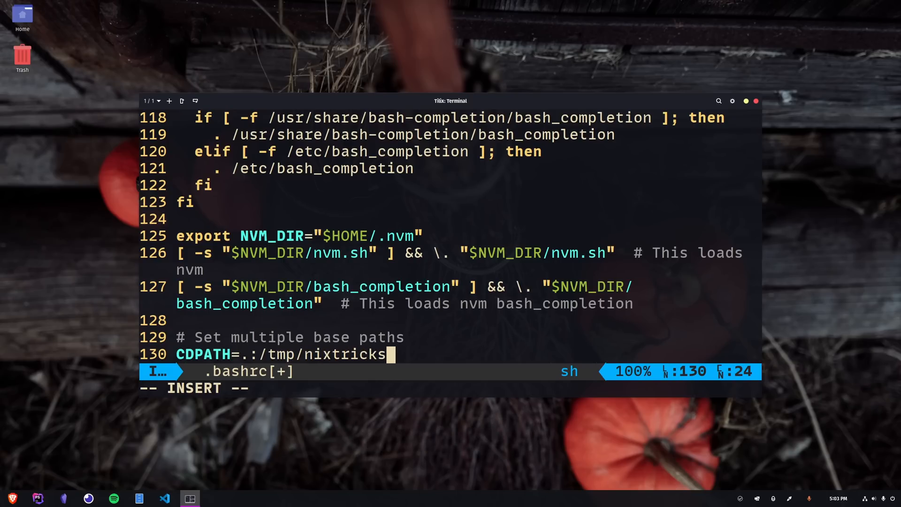
# Step: Wrap the CDPATH line in an if [ ${PS1+set} ]; then … fi interactive-shell check
pyautogui.press('Return')
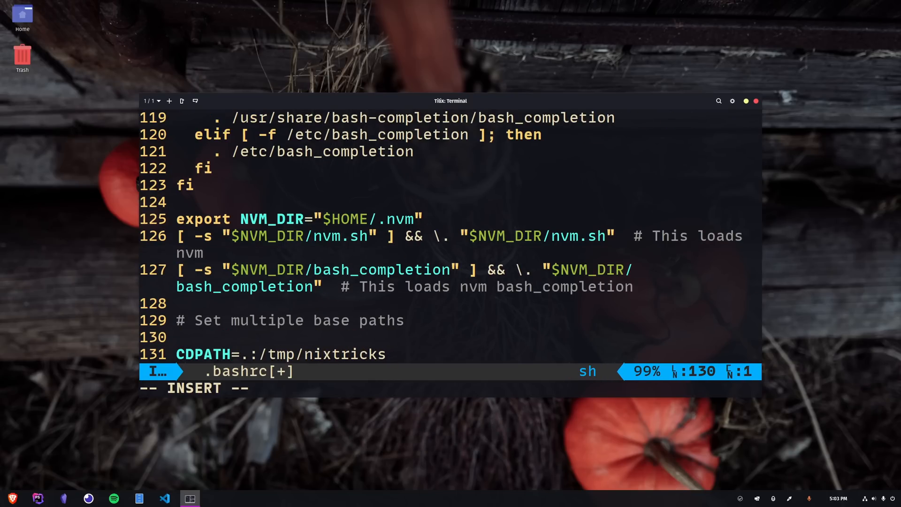
pyautogui.write('if [')
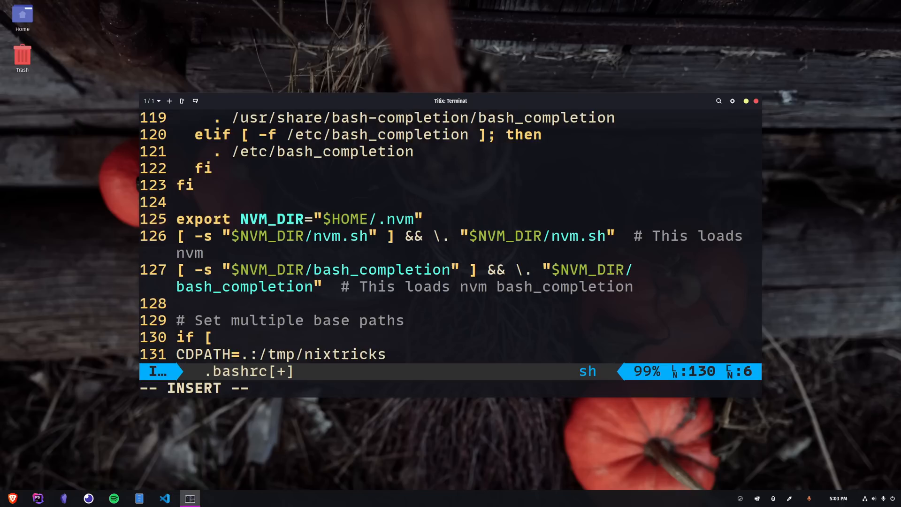
pyautogui.write('${PS1')
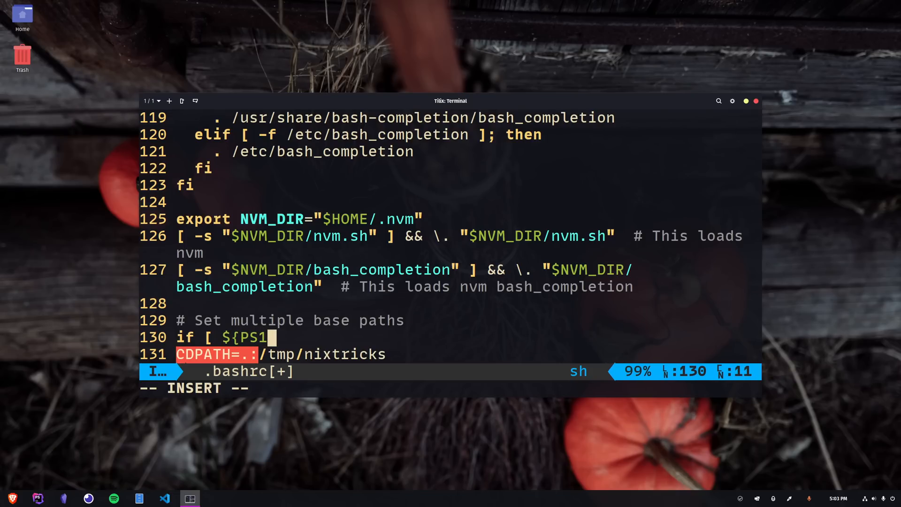
pyautogui.write('+set} ]; then')
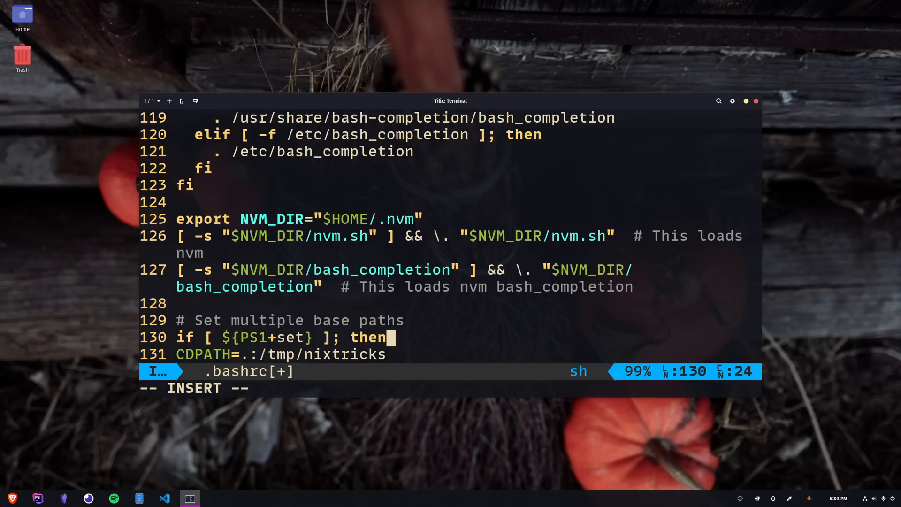
pyautogui.press('Return')
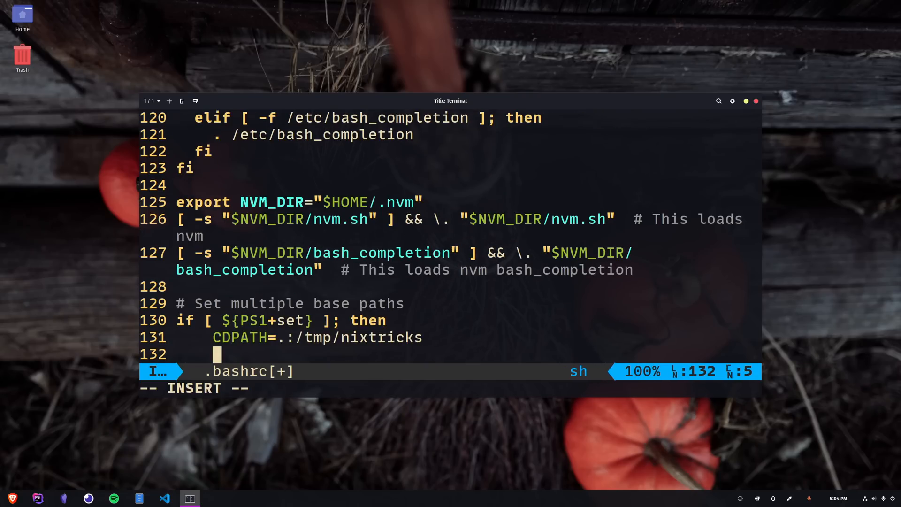
pyautogui.write('fi')
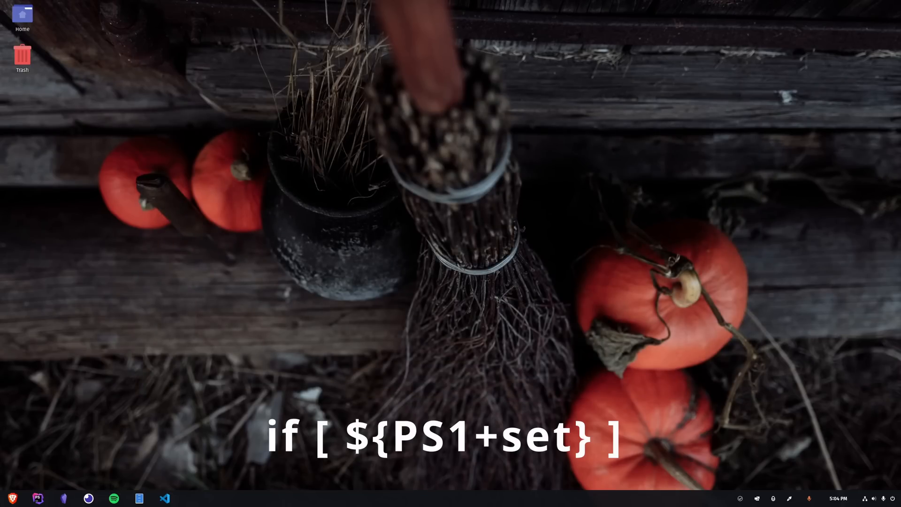
# Step: Tab-complete cd D to see CDPATH candidates, confirm with ls | grep ^D, then cd DirectoryThatStartsWithD/
pyautogui.click(190, 498)
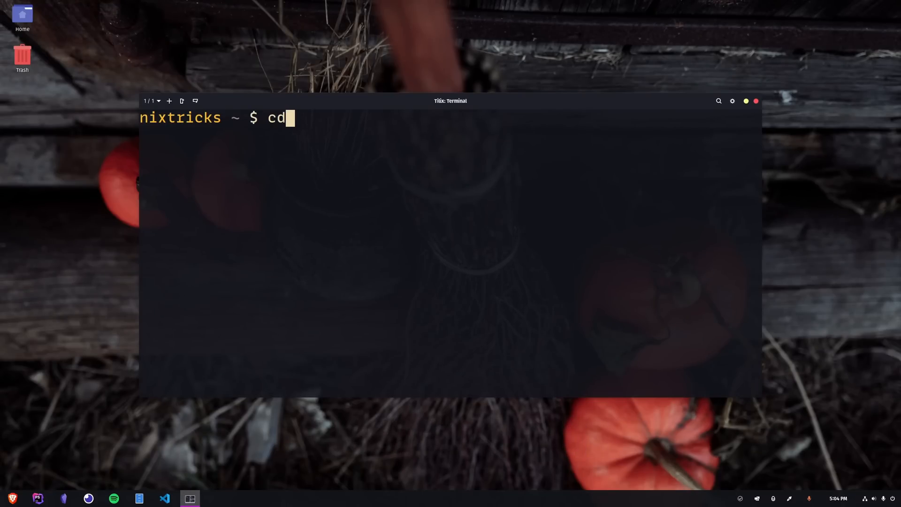
pyautogui.write('D')
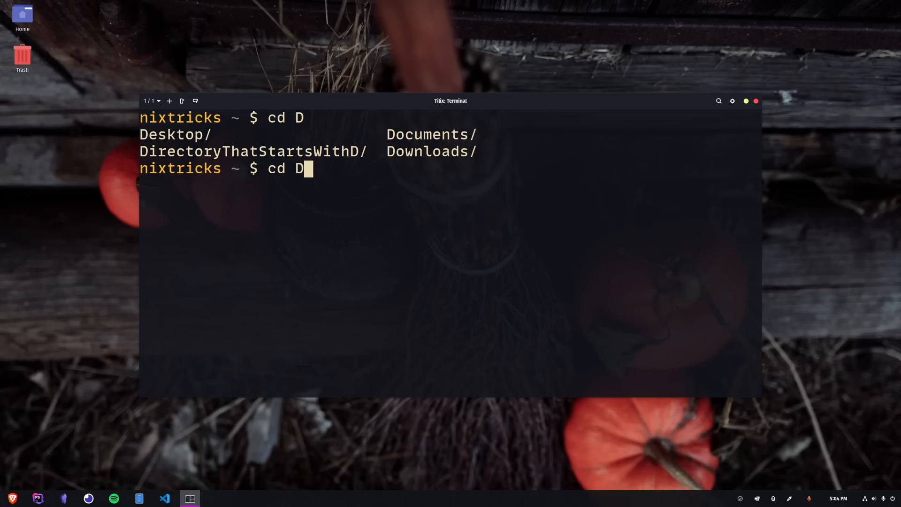
pyautogui.press('ctrl+c')
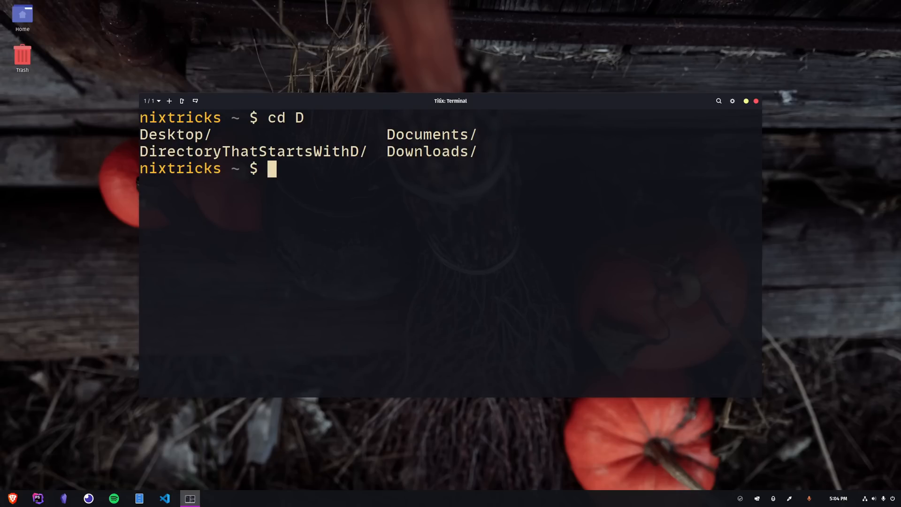
pyautogui.write('ls | grep ^D')
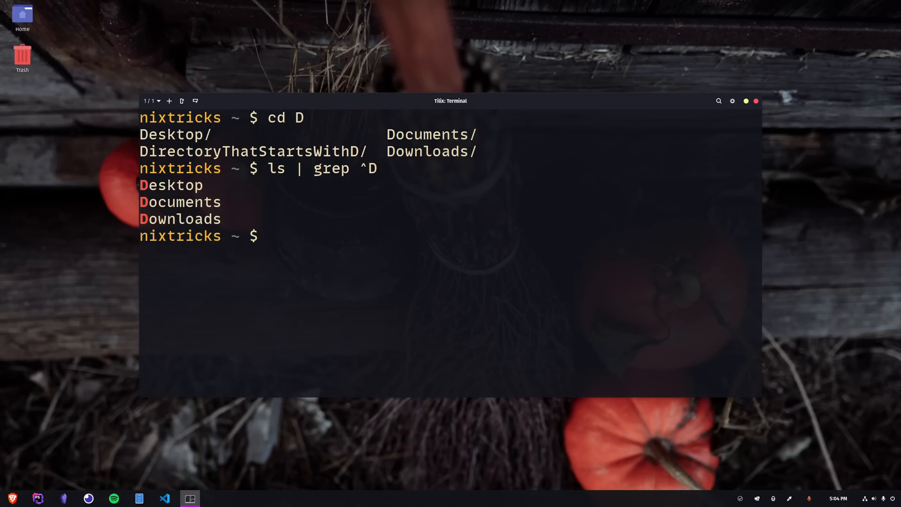
pyautogui.write('cd DirectoryThatStartsWithD/')
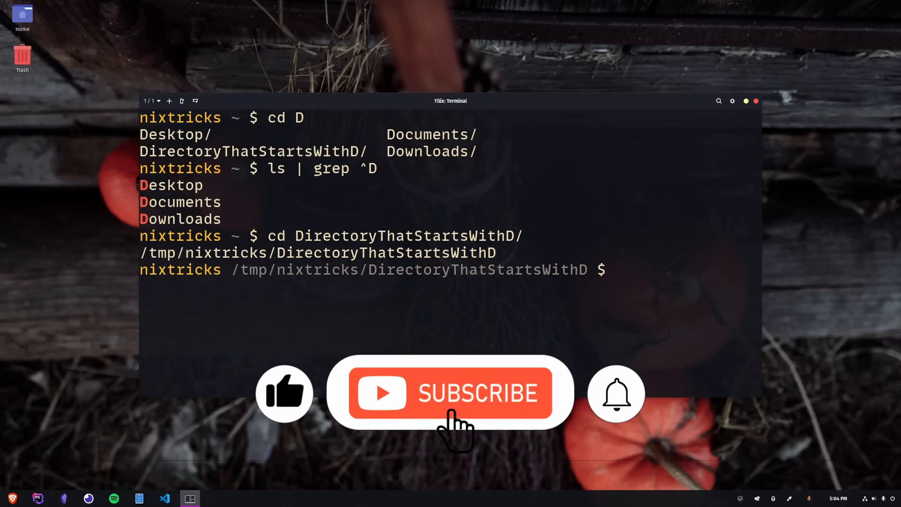
pyautogui.click(450, 392)
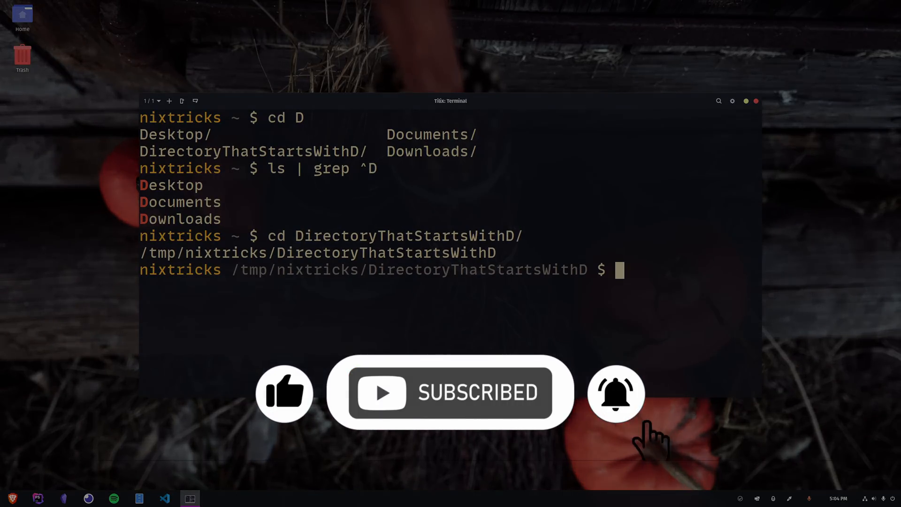